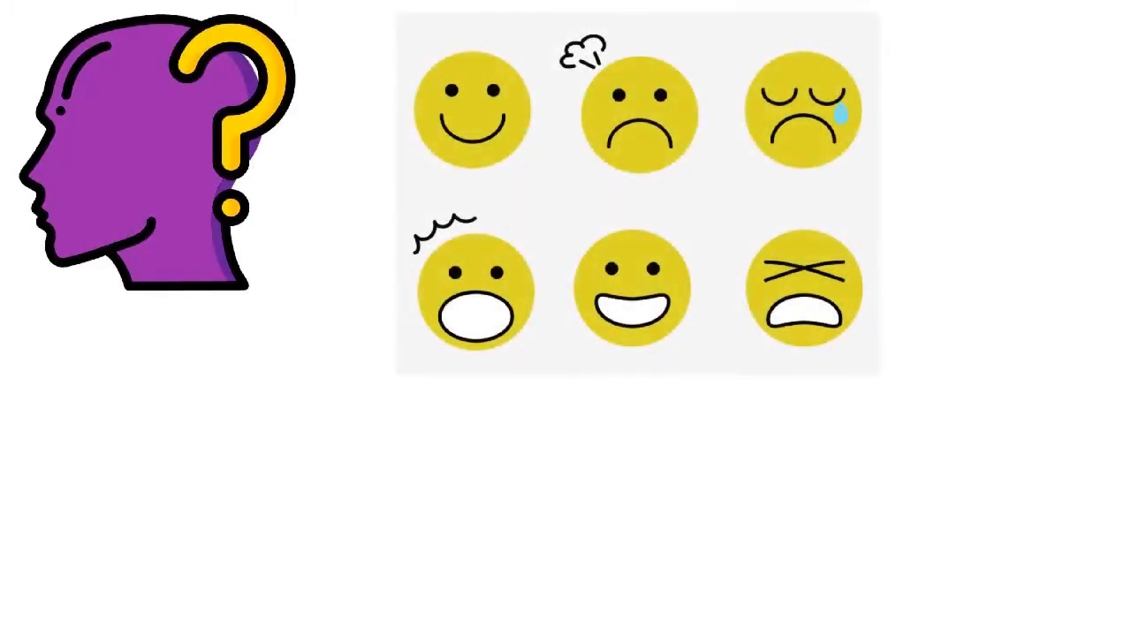
type("Our feelings let us kn")
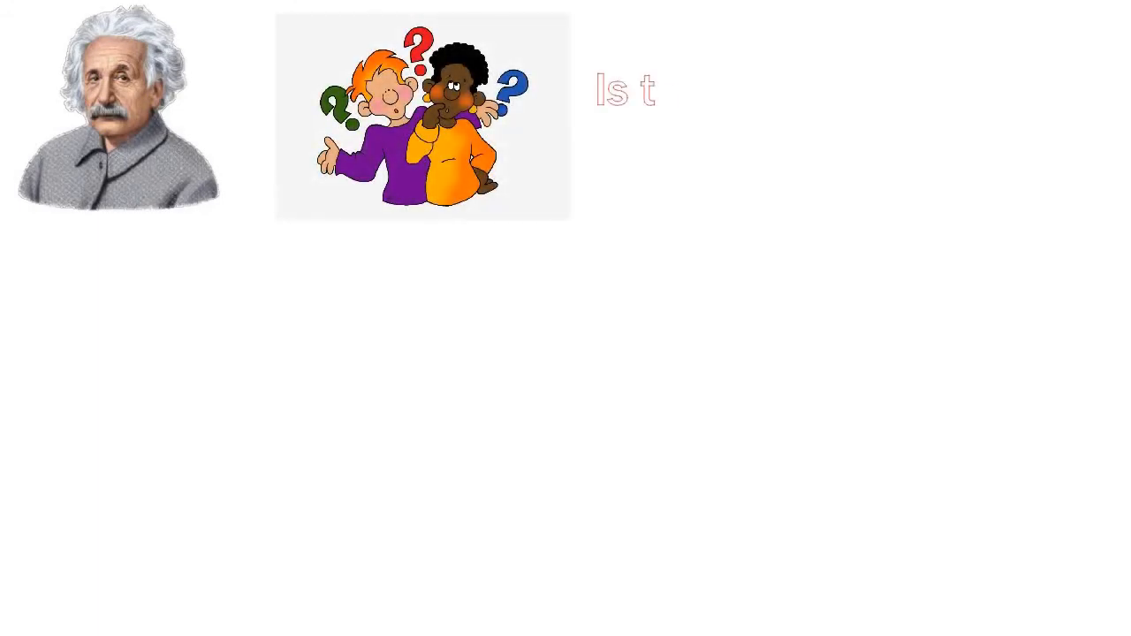
type("his a friendly Universe?")
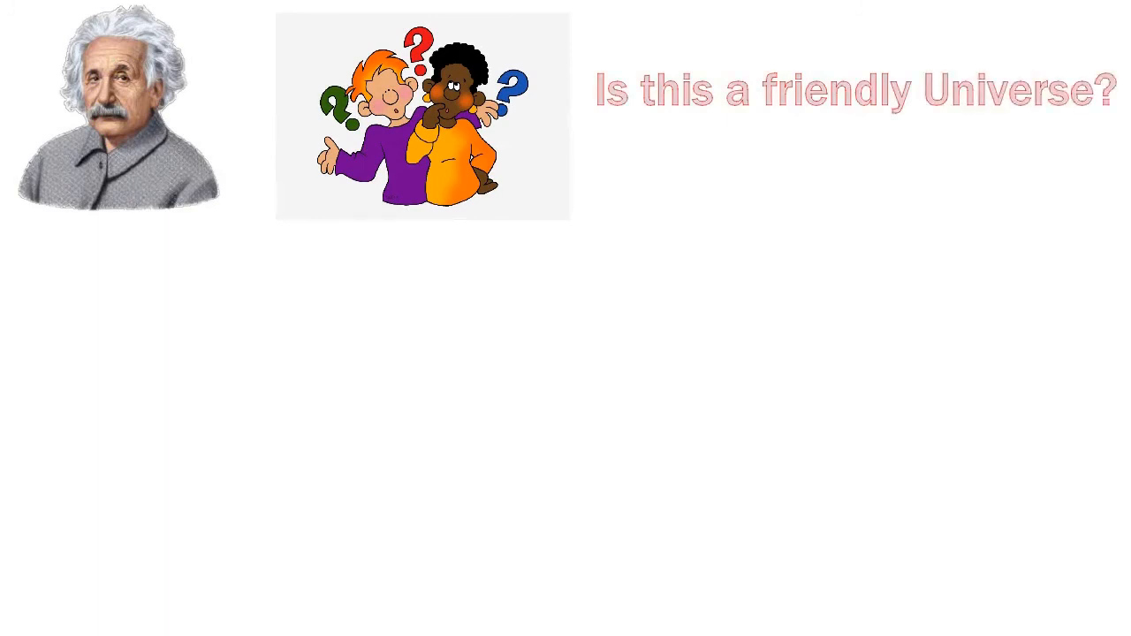